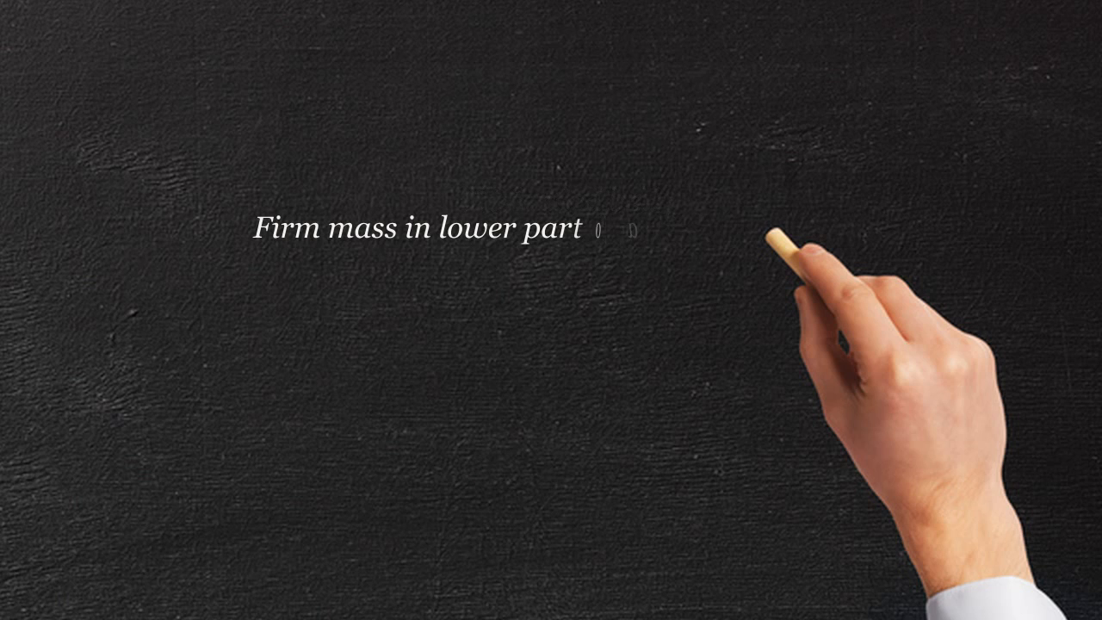
{"action": "type", "text": "of abdomen"}
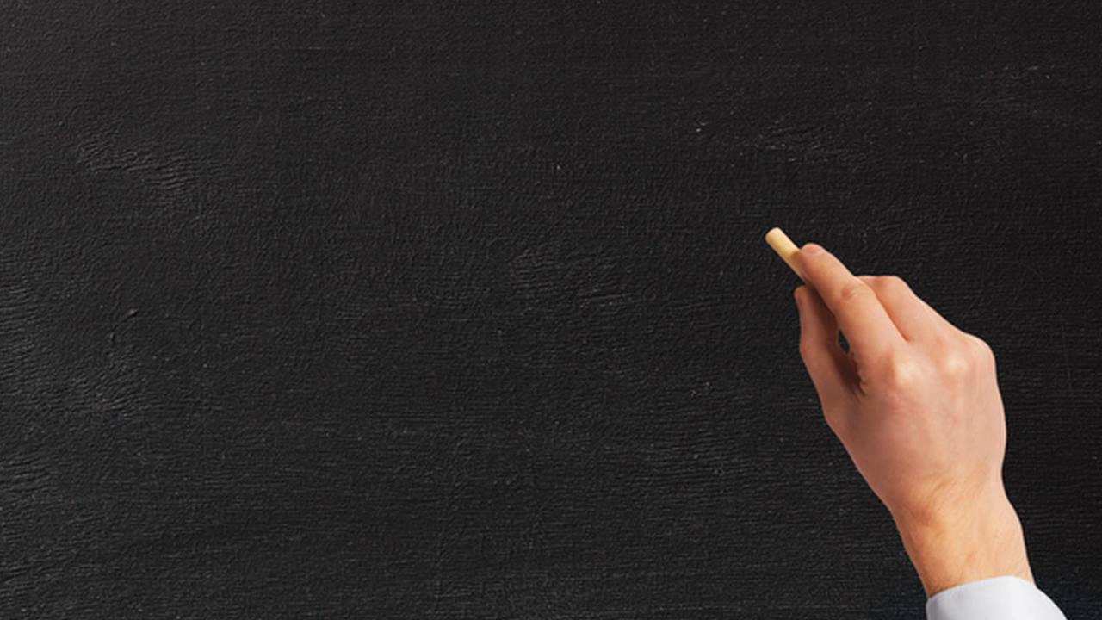
{"action": "type", "text": "Enemas"}
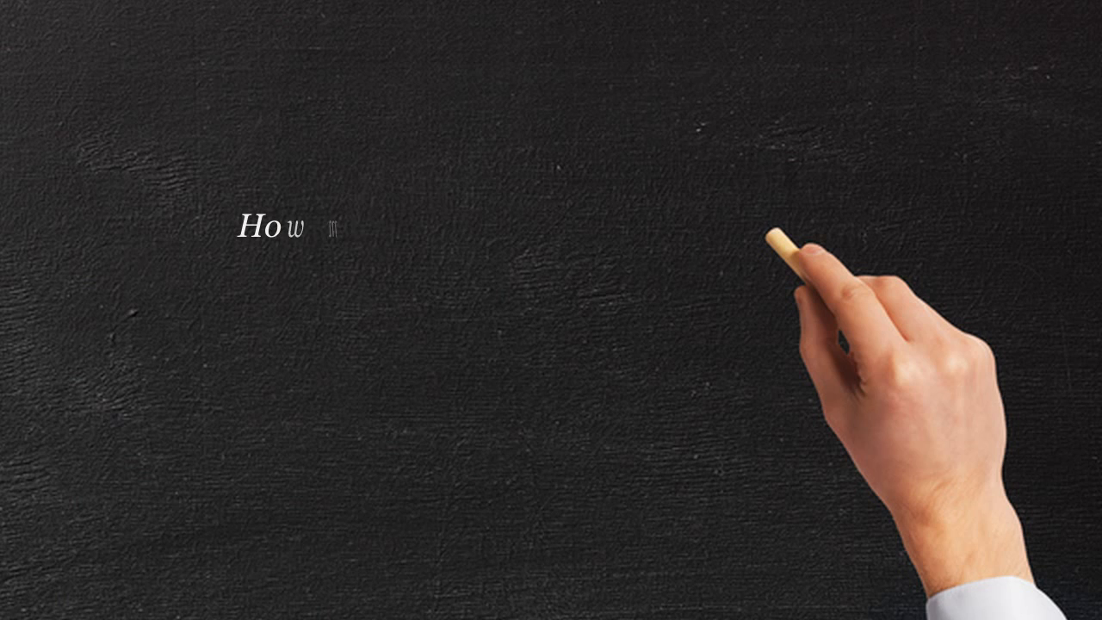
{"action": "type", "text": "How many days to use the enemas"}
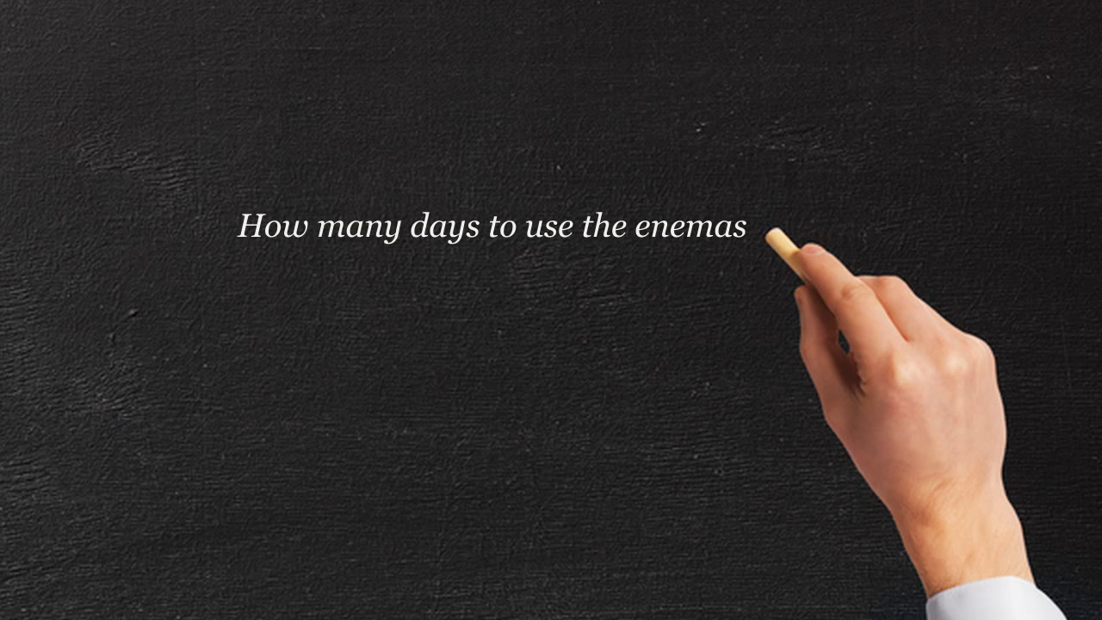